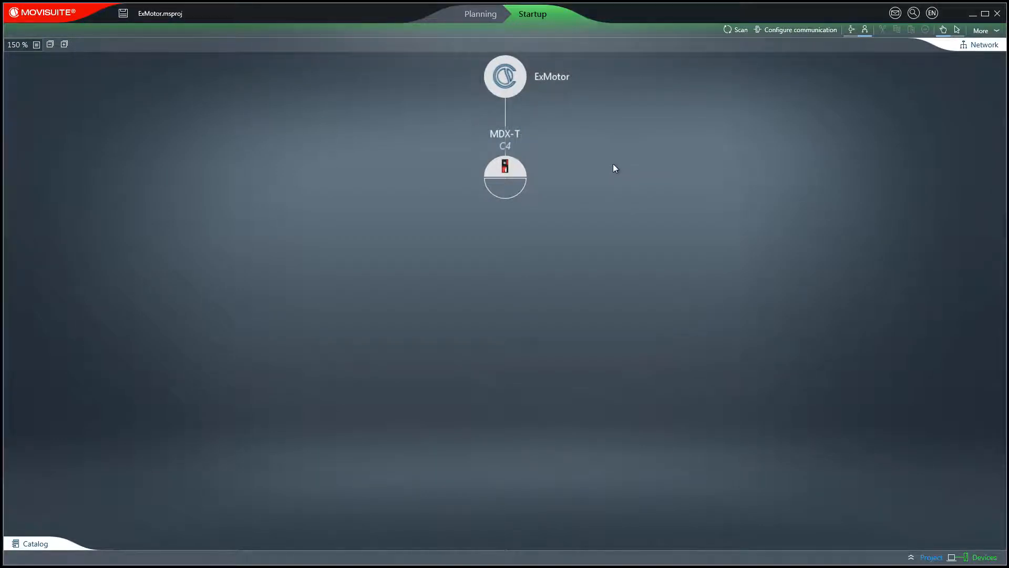
pyautogui.moveTo(581, 174)
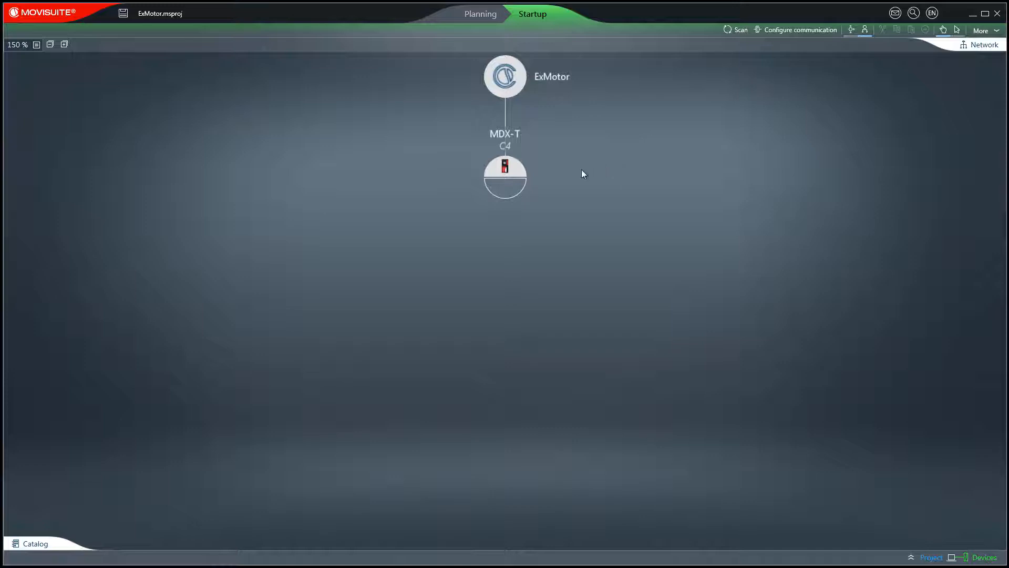
# Bring up the MDX-T device's configuration from the network view
pyautogui.doubleClick(504, 175)
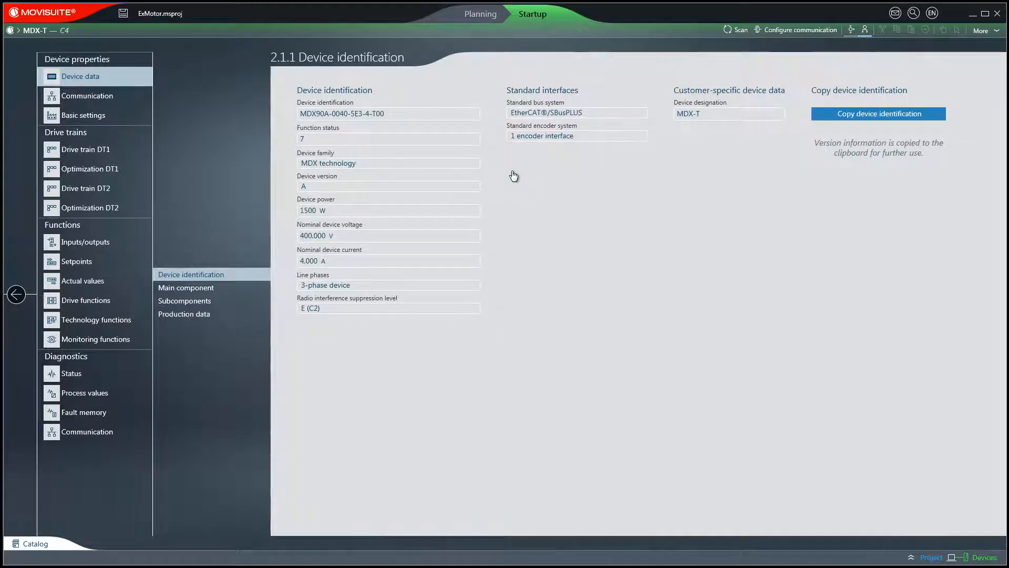
# Begin configuring drive train DT1 using the read-motor-nameplate option
pyautogui.click(85, 148)
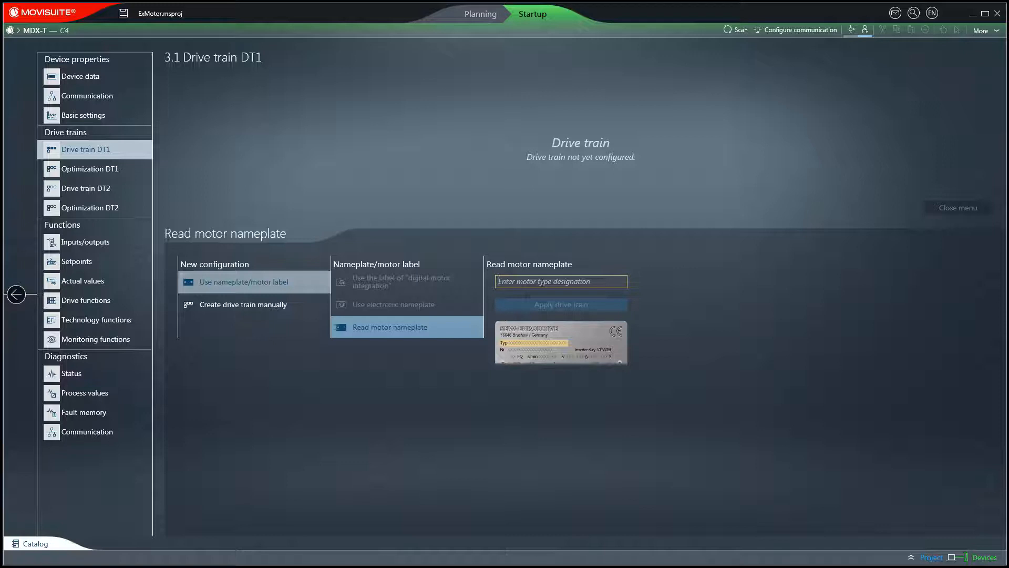
# Enter EDRN90L4 as the motor type designation for drive train DT1
pyautogui.write('E')
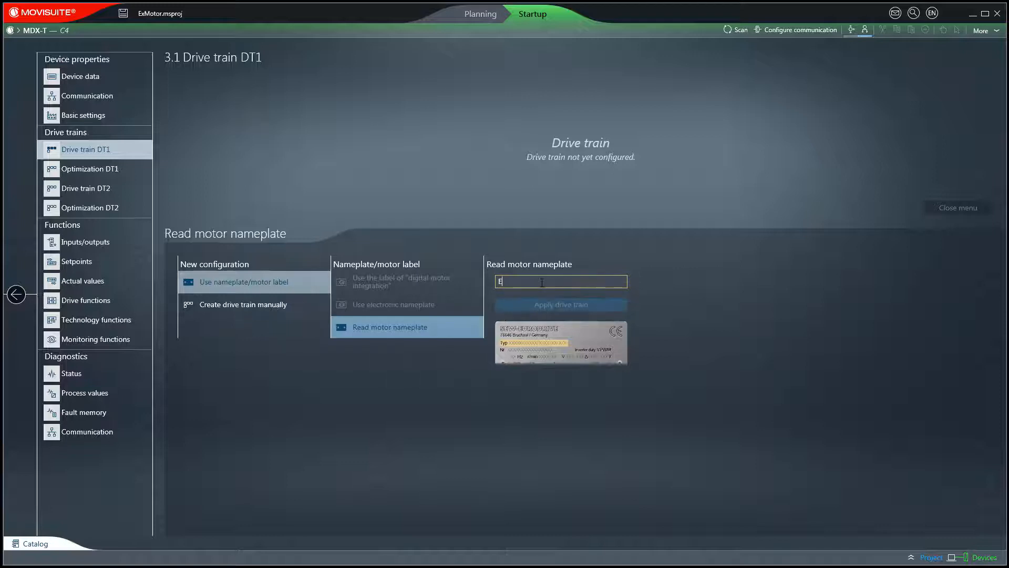
pyautogui.write('DRN')
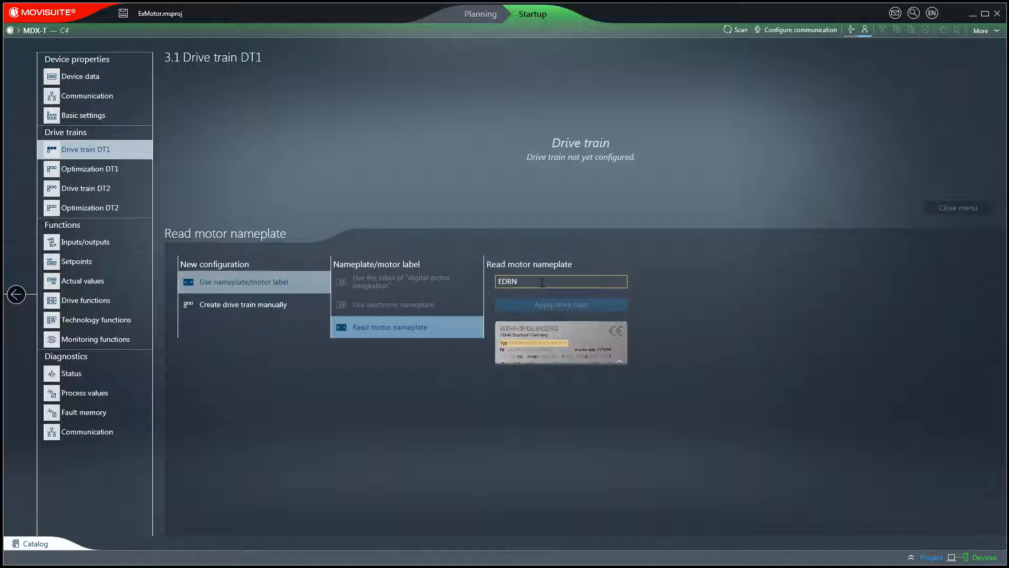
pyautogui.write('90L4')
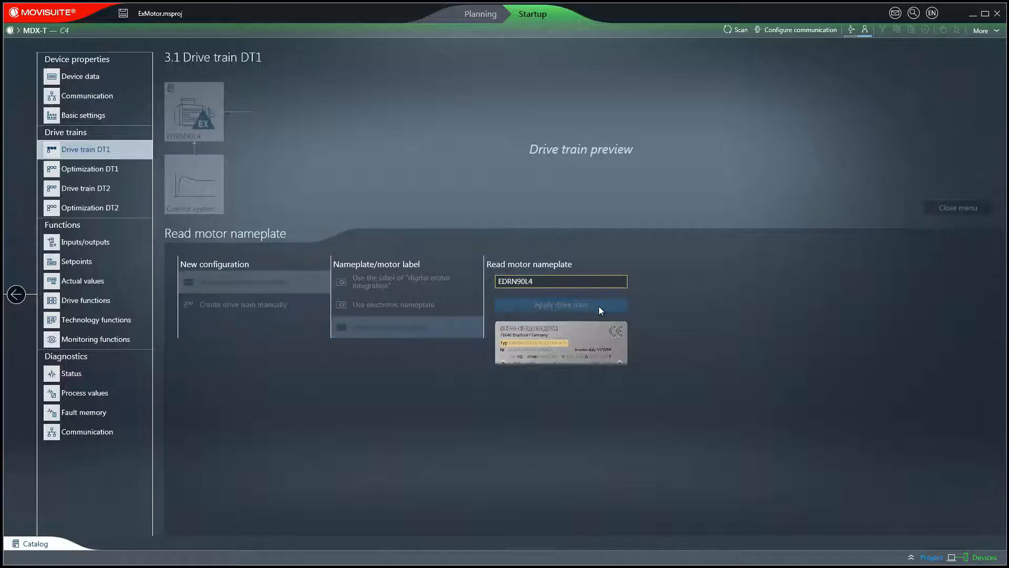
# Apply the EDRN90L4 motor to DT1, showing its motor details and ATEX protection
pyautogui.click(559, 305)
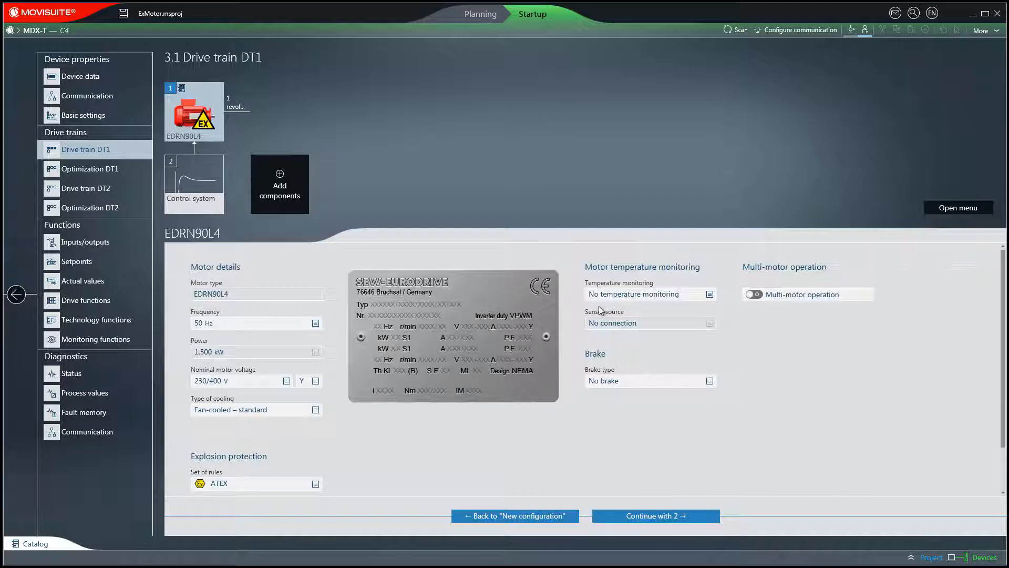
pyautogui.moveTo(546, 312)
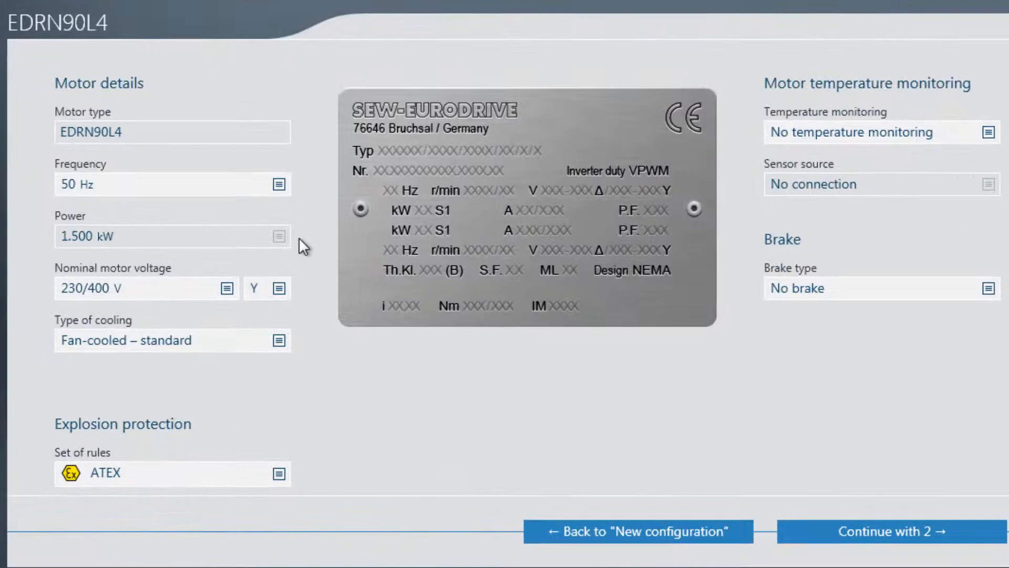
pyautogui.moveTo(315, 286)
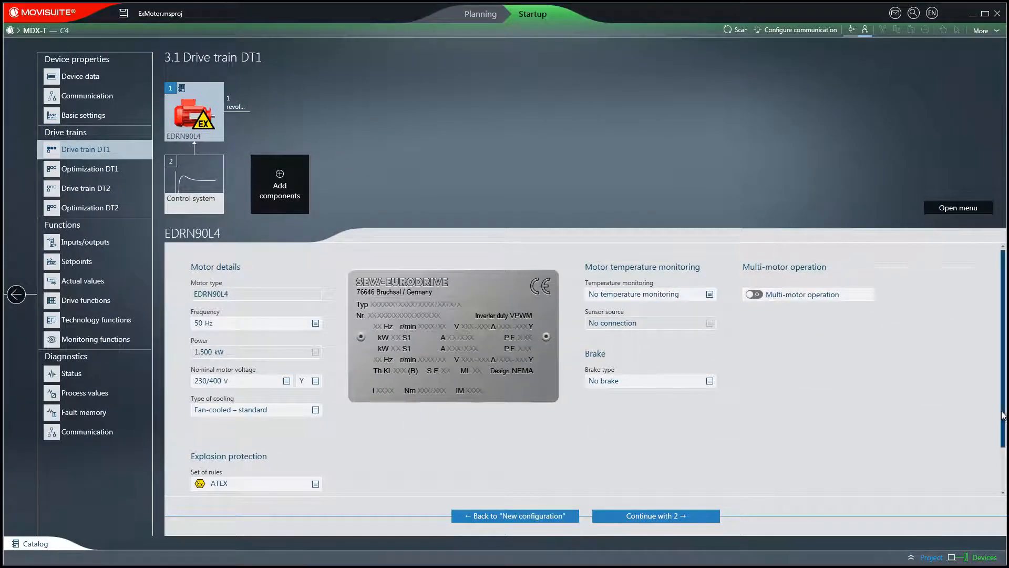
# Try Hazloc rules with design CICIID2, then switch the rule set to IEC-Ex
pyautogui.scroll(-3)
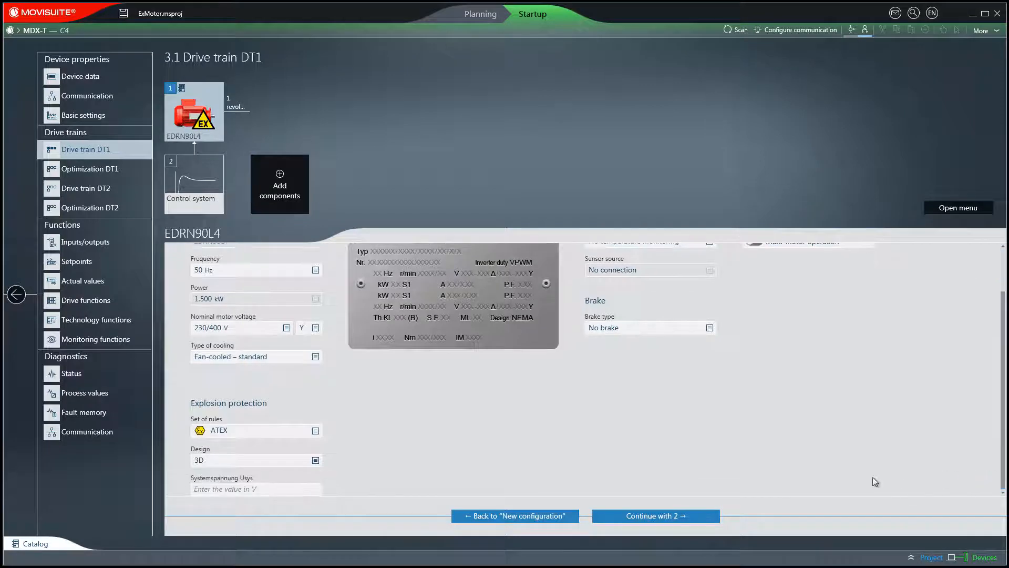
pyautogui.moveTo(334, 410)
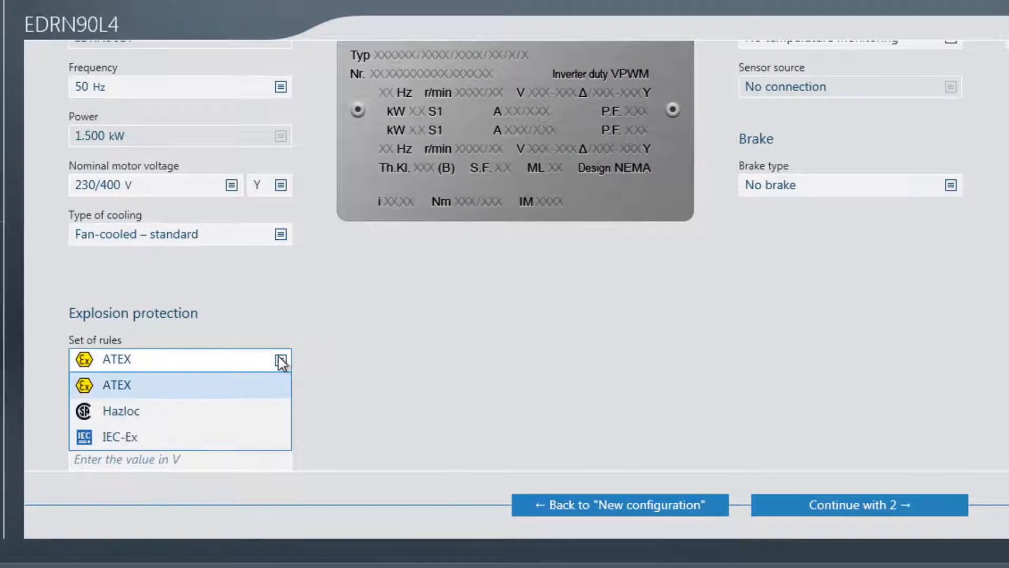
pyautogui.click(120, 411)
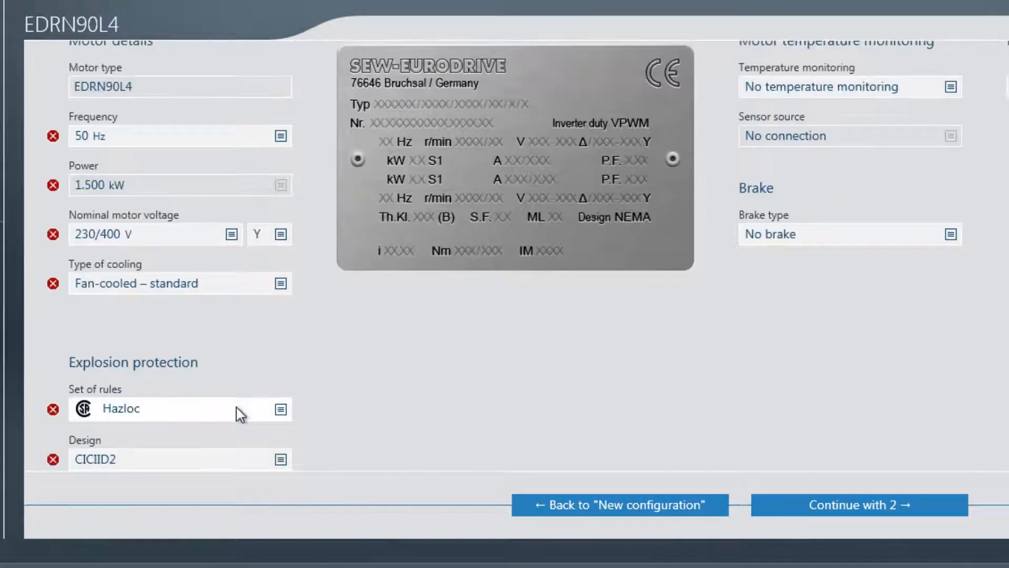
pyautogui.moveTo(270, 464)
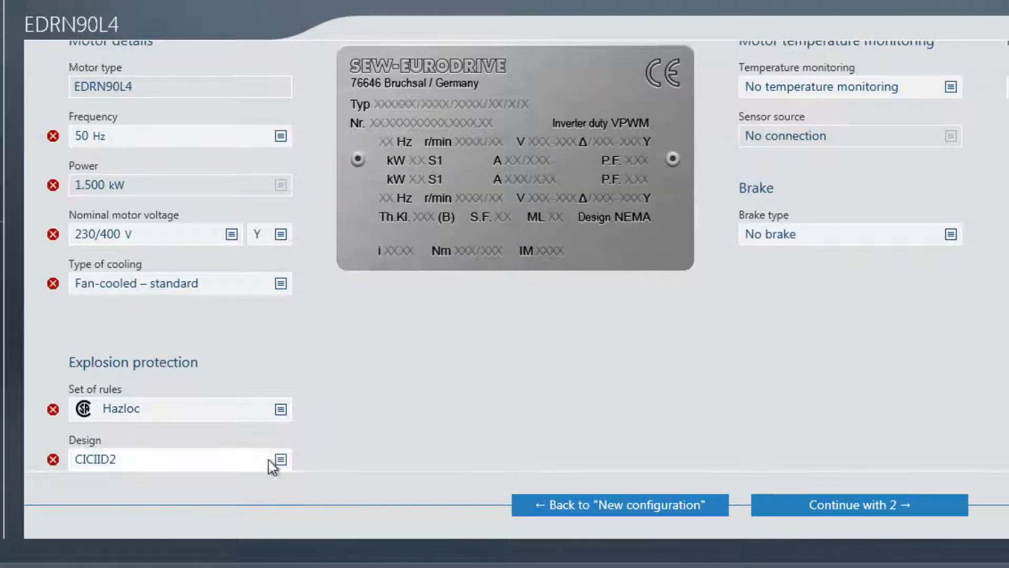
pyautogui.click(278, 459)
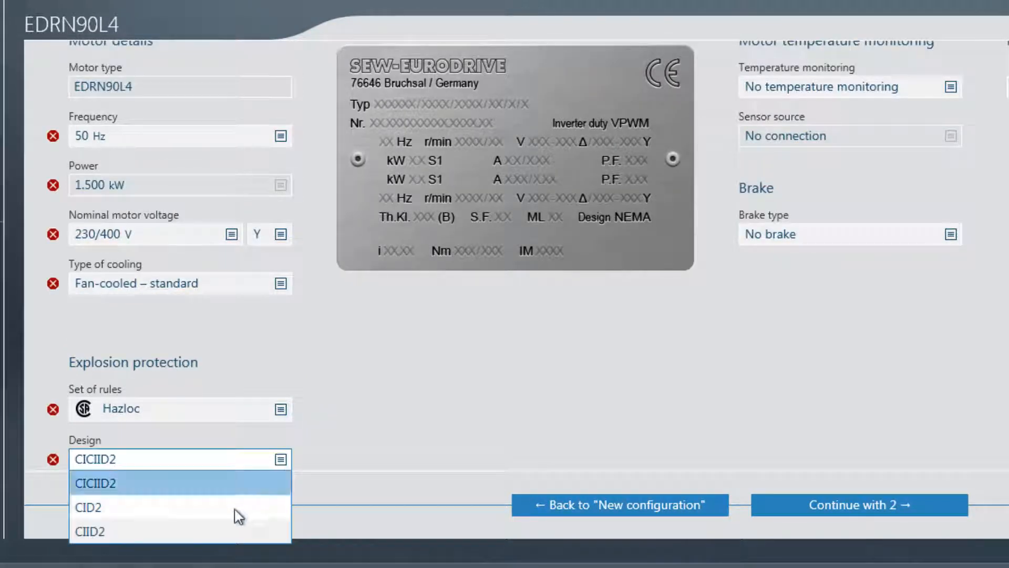
pyautogui.click(95, 483)
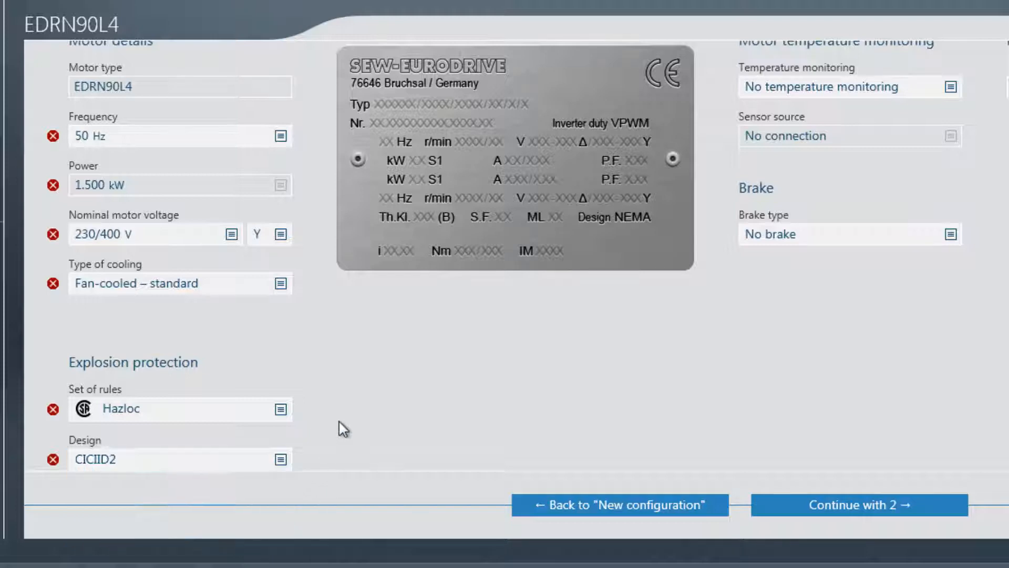
pyautogui.click(279, 409)
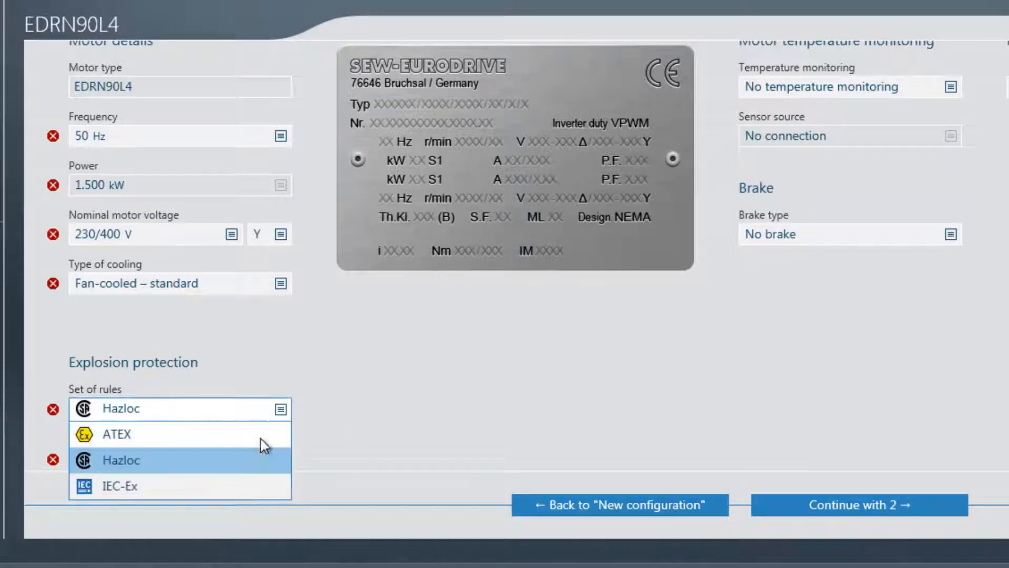
pyautogui.click(119, 459)
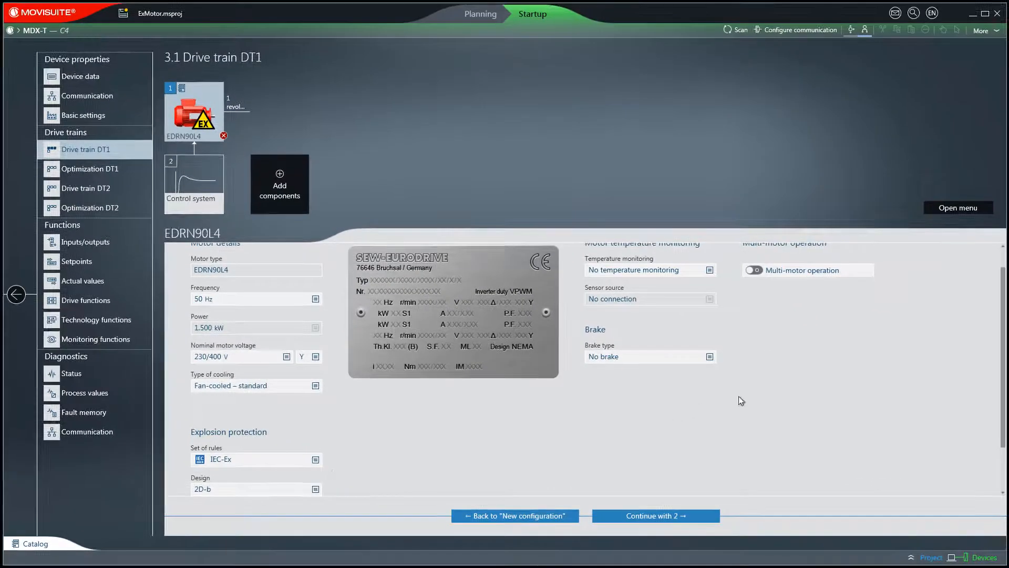
# Keep design 2D-b and Typical application, then choose ATEX design 3GD and select the Usys field
pyautogui.scroll(-3)
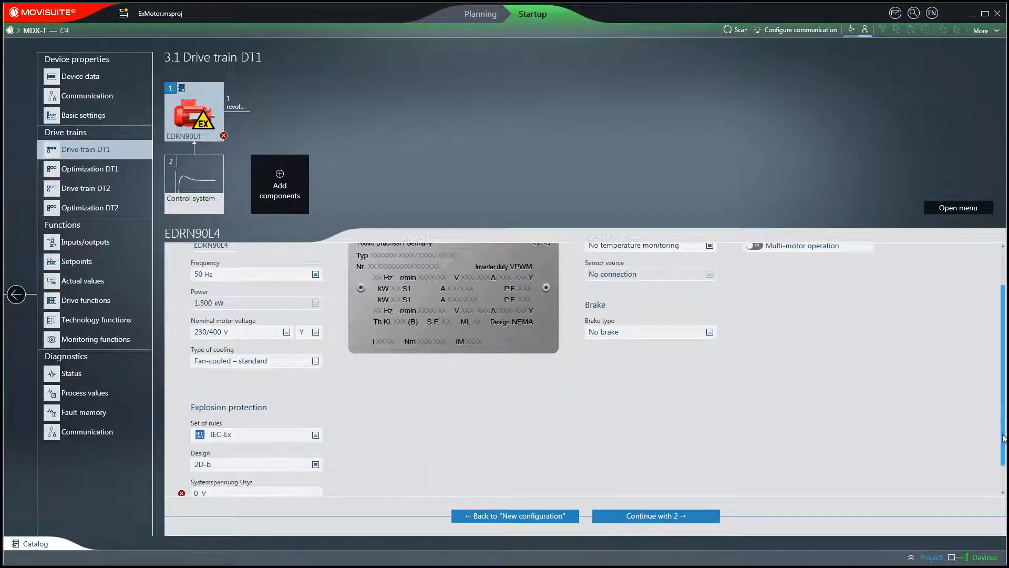
pyautogui.scroll(-3)
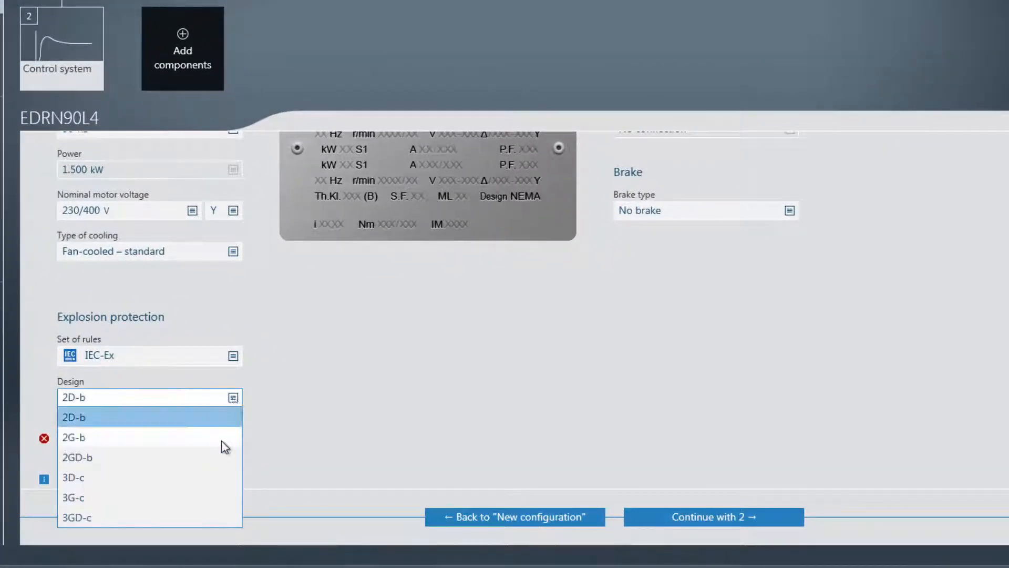
pyautogui.moveTo(209, 500)
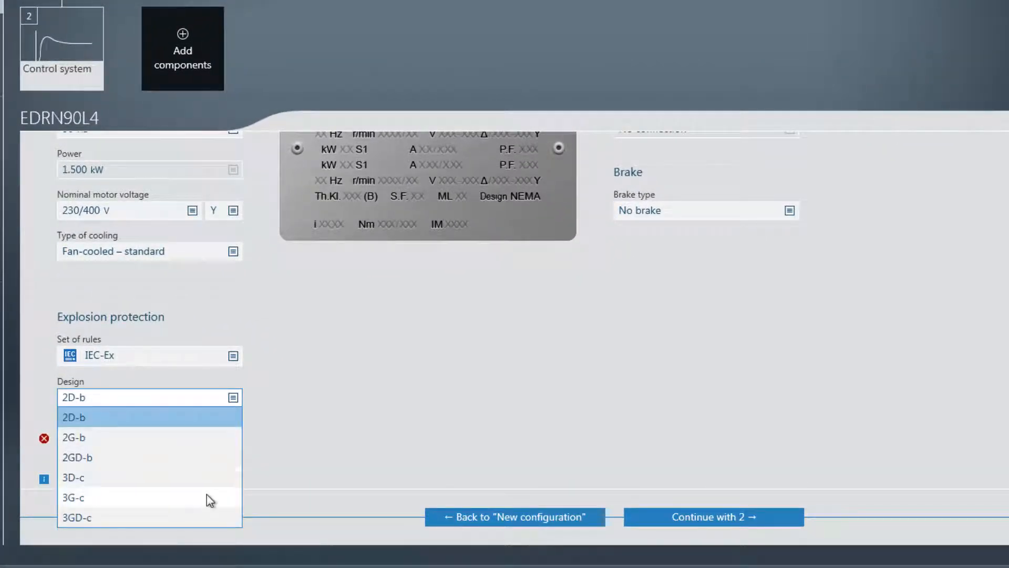
pyautogui.click(73, 418)
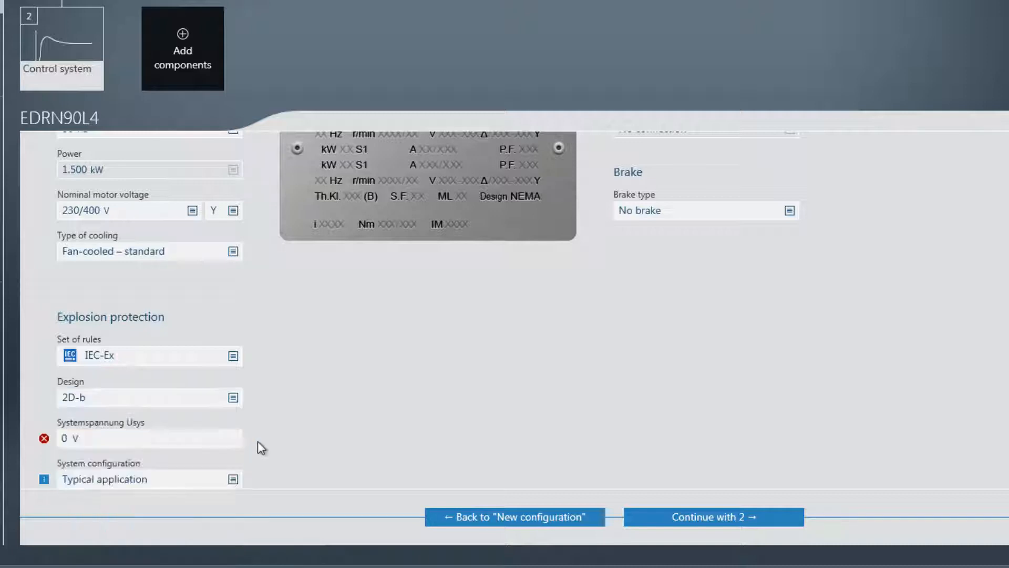
pyautogui.click(232, 478)
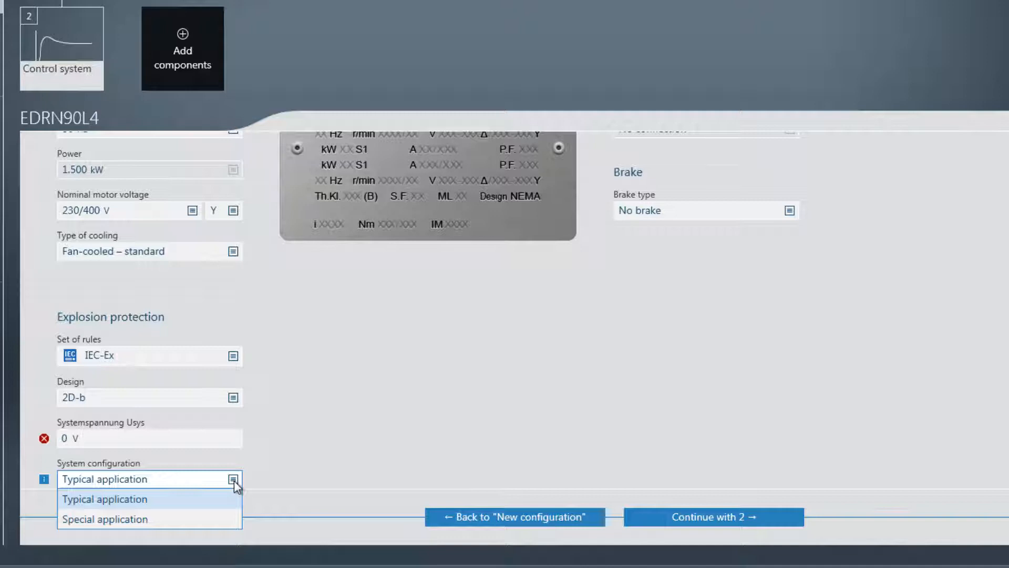
pyautogui.moveTo(282, 477)
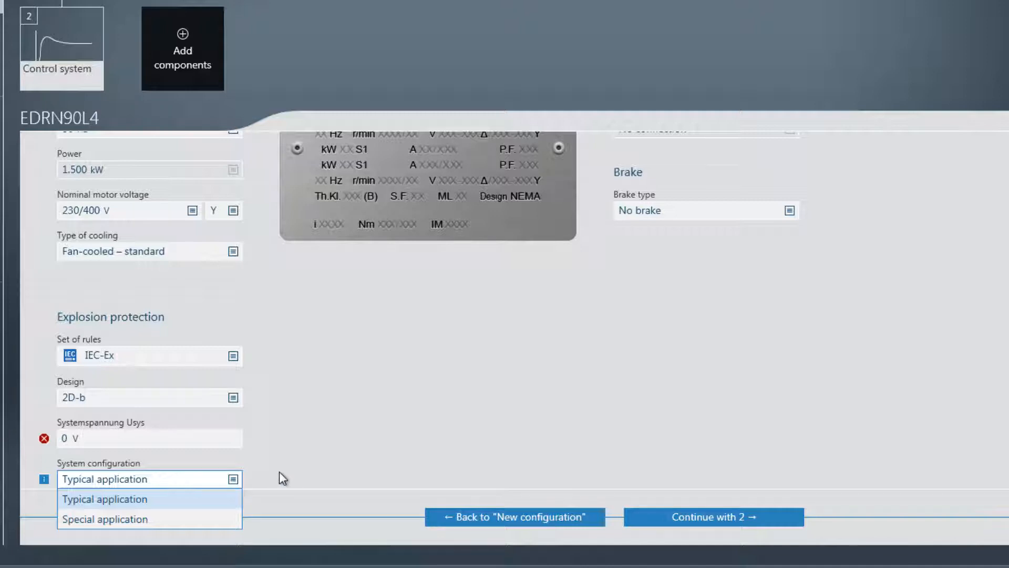
pyautogui.click(105, 498)
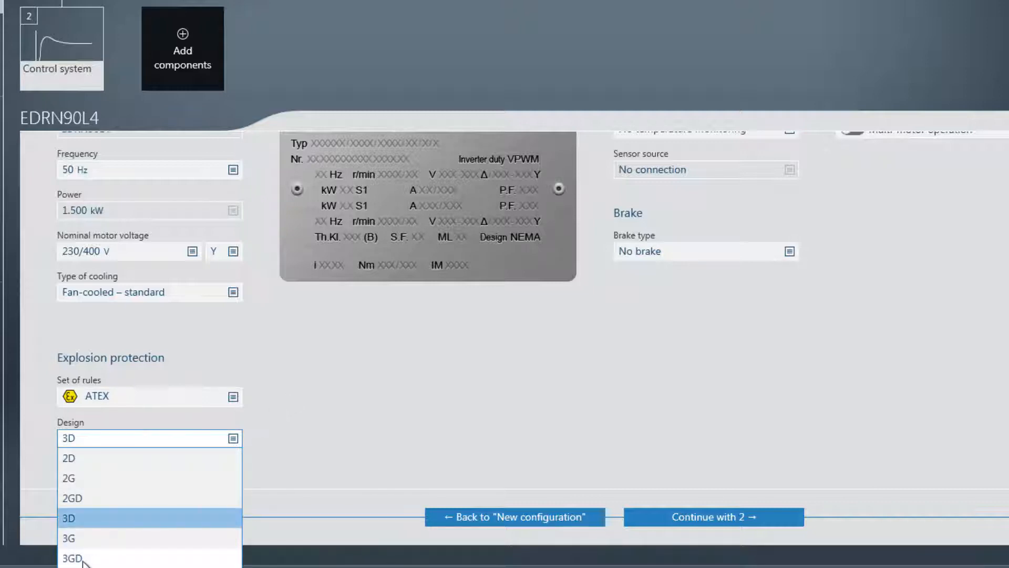
pyautogui.click(73, 557)
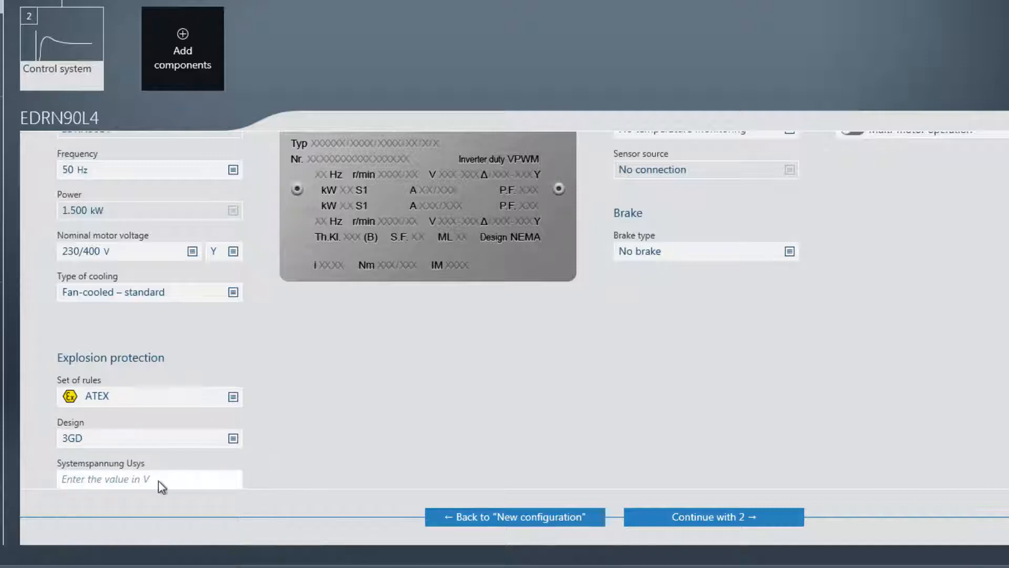
pyautogui.click(150, 478)
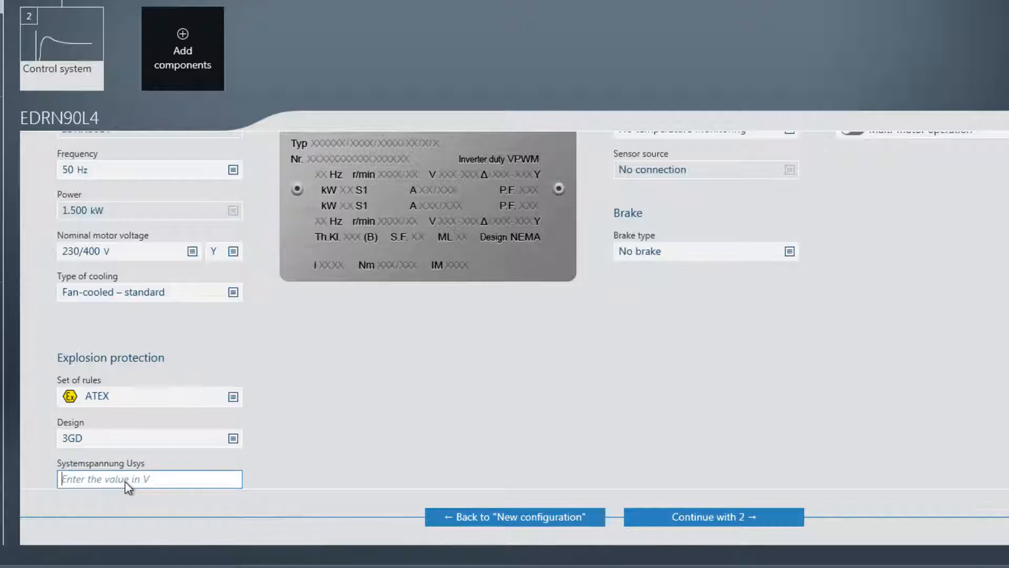
# Enter a system voltage Usys of 401 V for the ATEX 3GD motor
pyautogui.write('400')
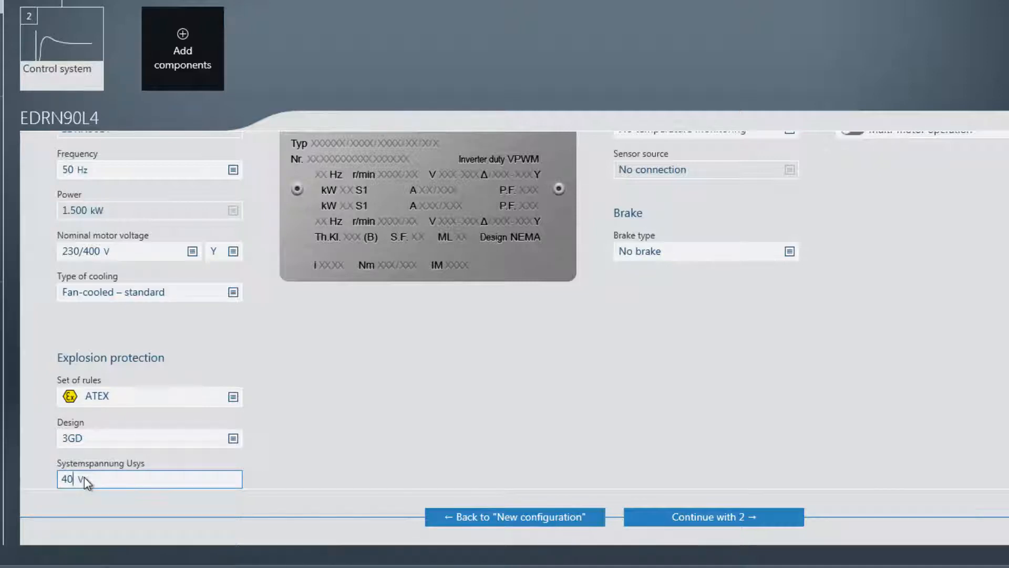
pyautogui.write('1')
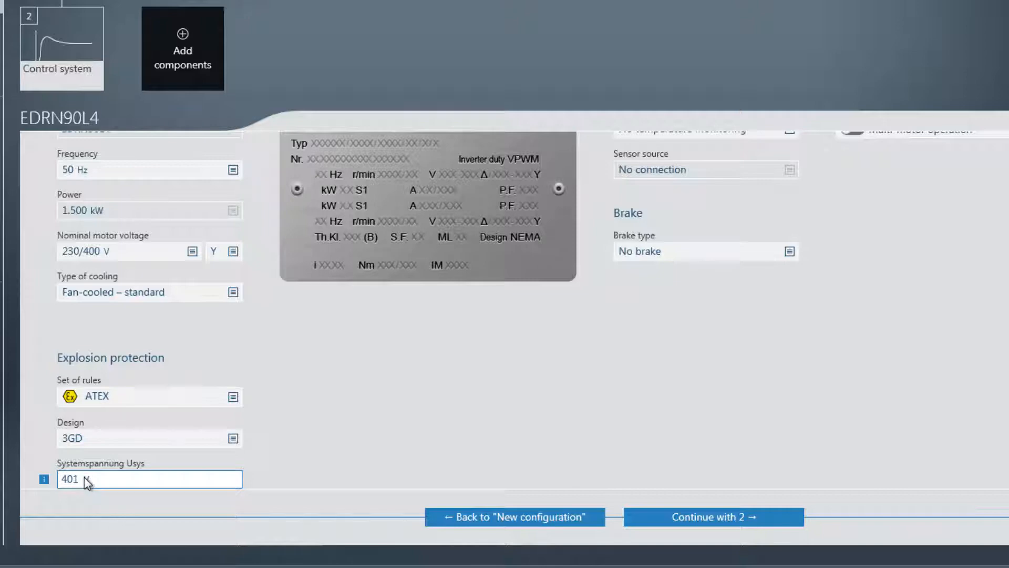
pyautogui.write('V')
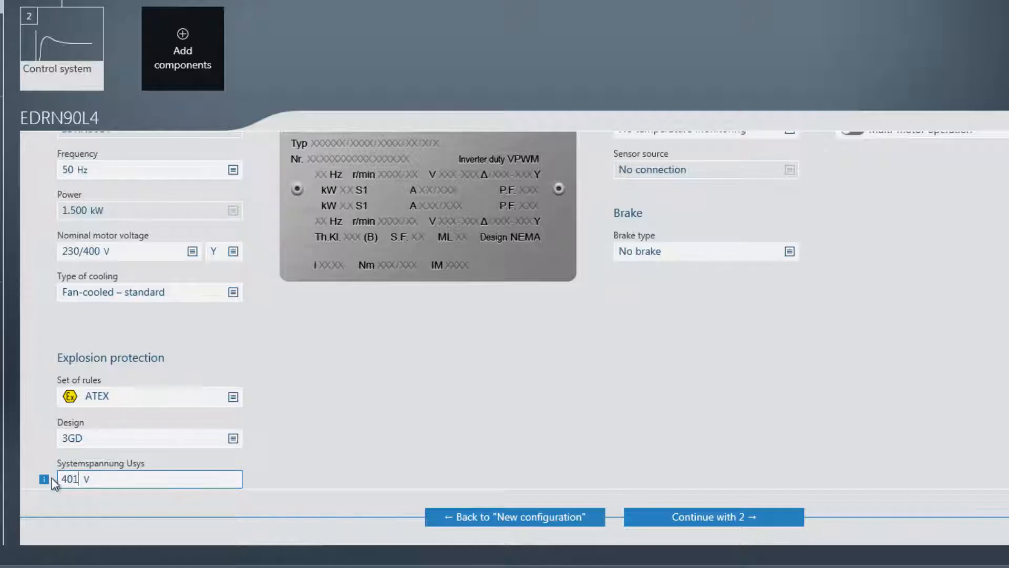
pyautogui.moveTo(44, 478)
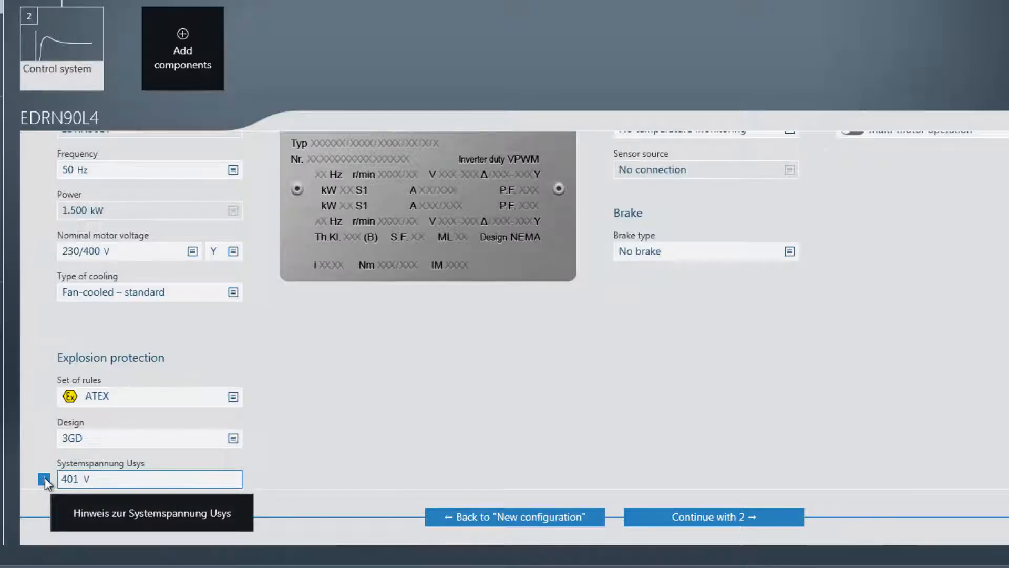
pyautogui.click(44, 483)
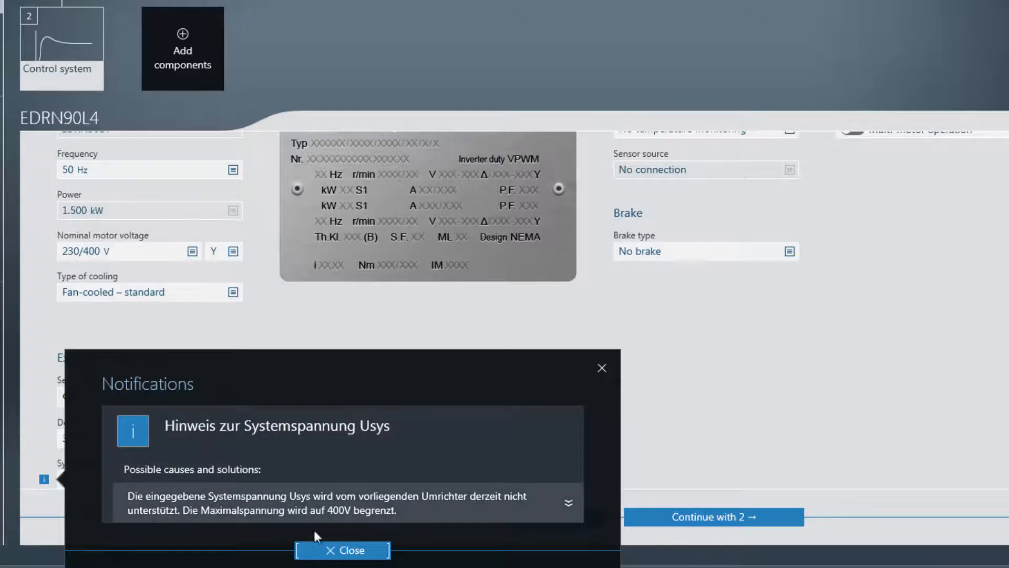
pyautogui.click(342, 549)
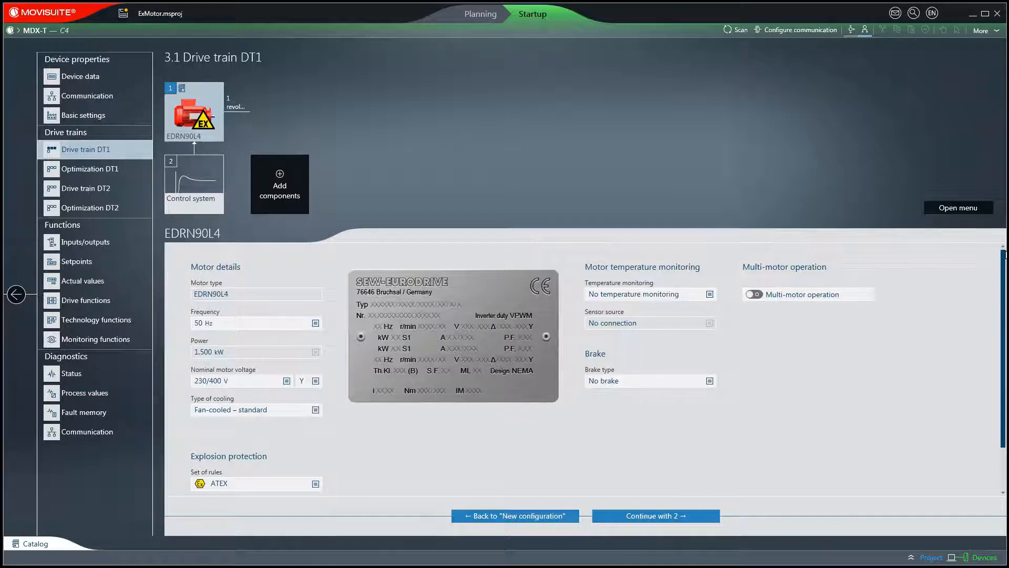
pyautogui.moveTo(722, 295)
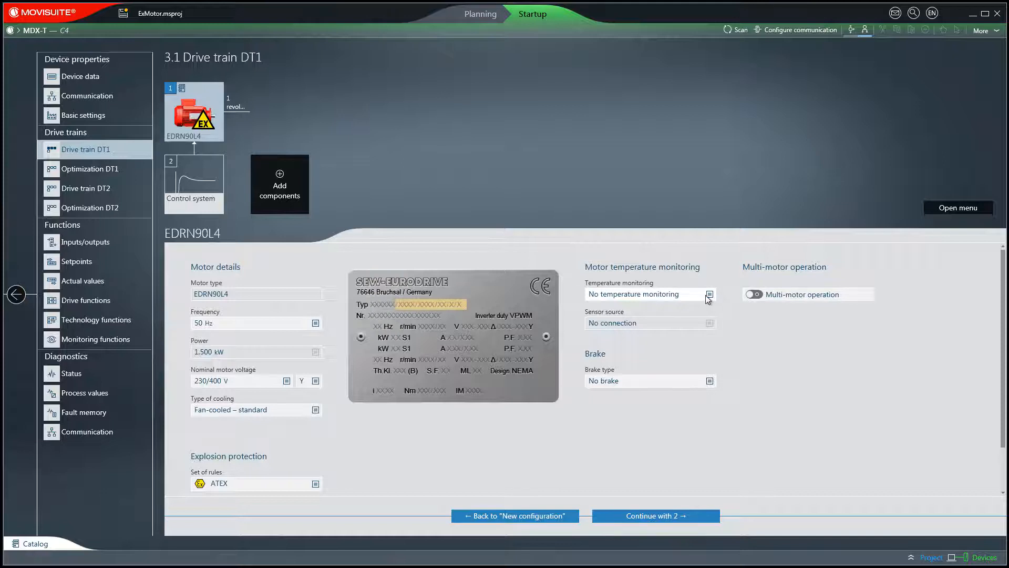
pyautogui.click(708, 293)
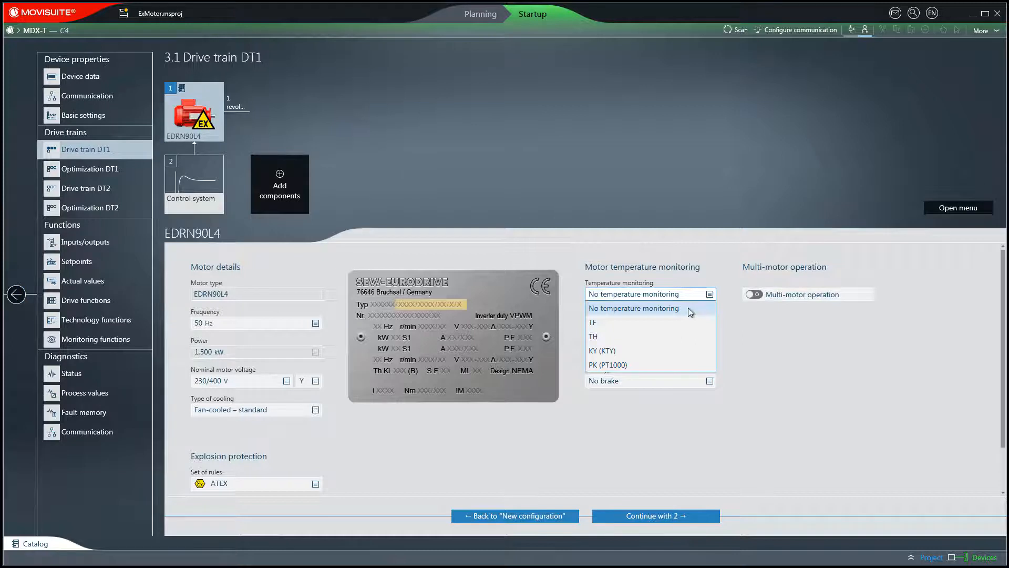
pyautogui.click(646, 308)
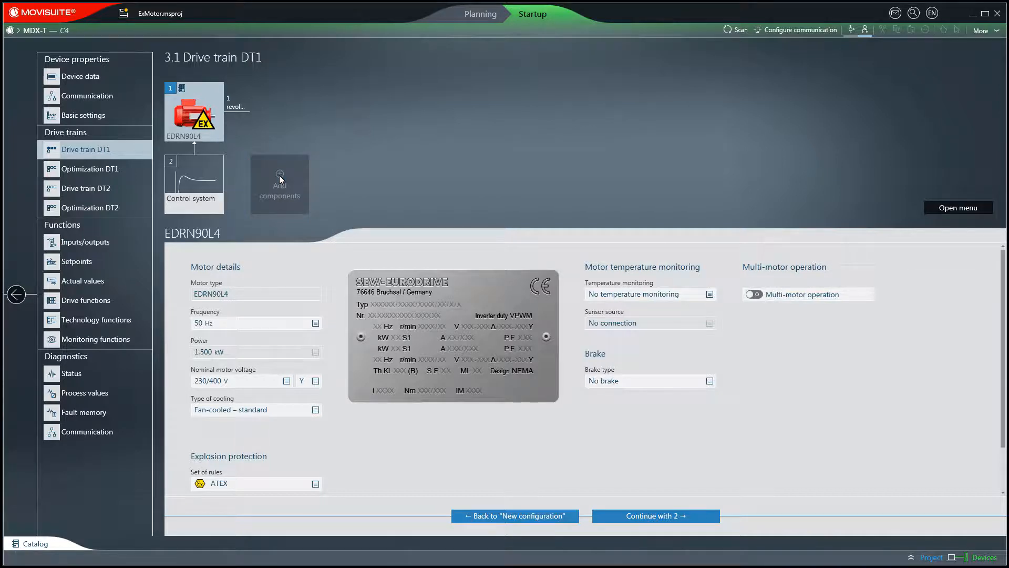
pyautogui.click(279, 183)
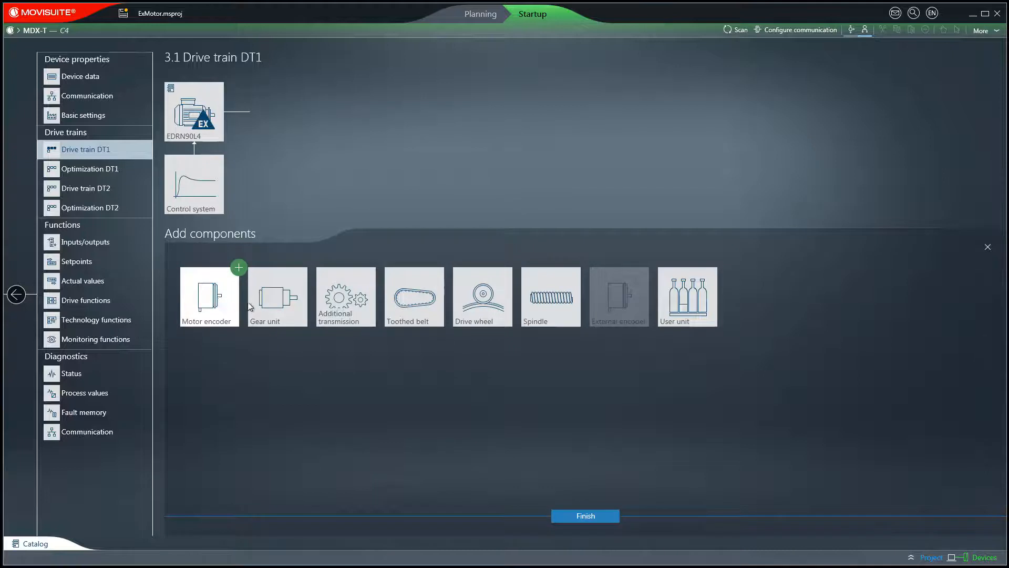
pyautogui.moveTo(345, 296)
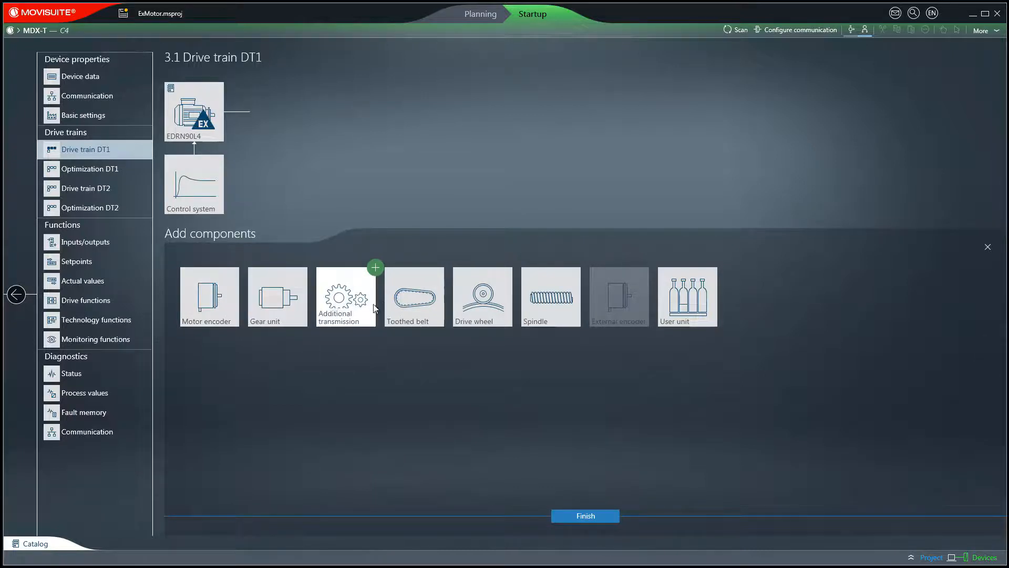
pyautogui.moveTo(482, 296)
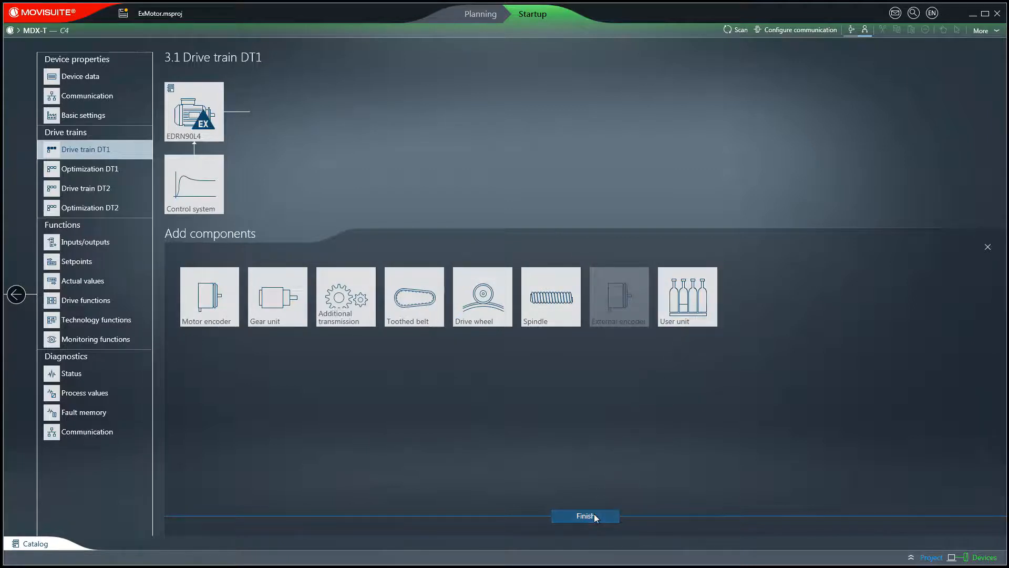
pyautogui.click(584, 515)
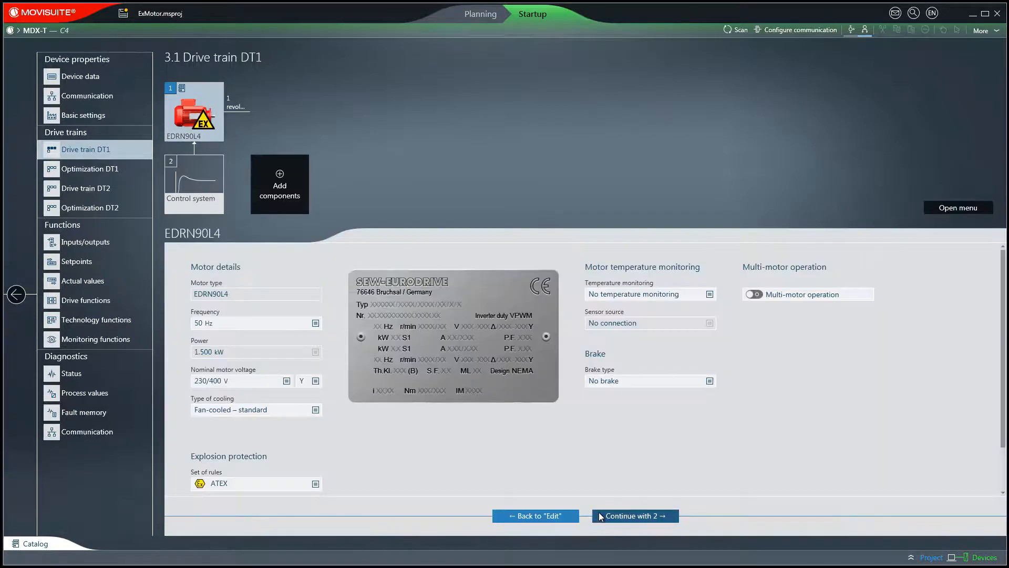
pyautogui.moveTo(732, 386)
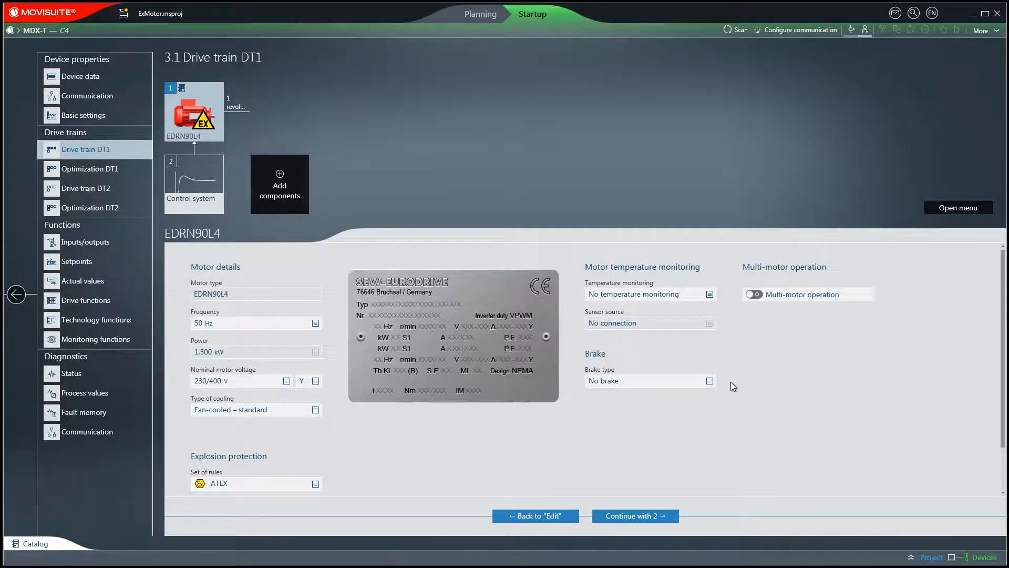
# Select the BE05AE brake with brake rectifier installation, 14 Nm nominal torque
pyautogui.click(709, 381)
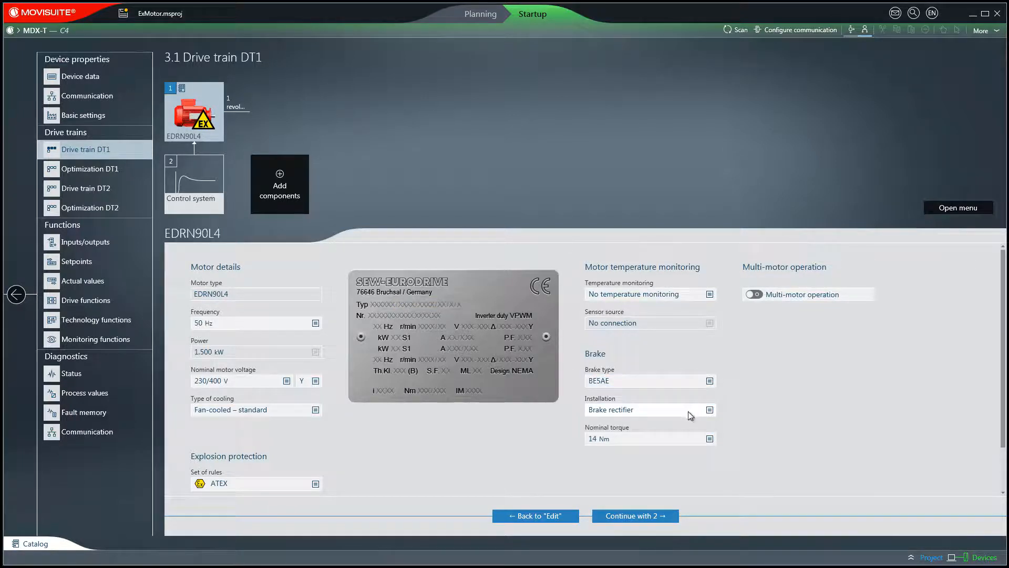
pyautogui.moveTo(704, 418)
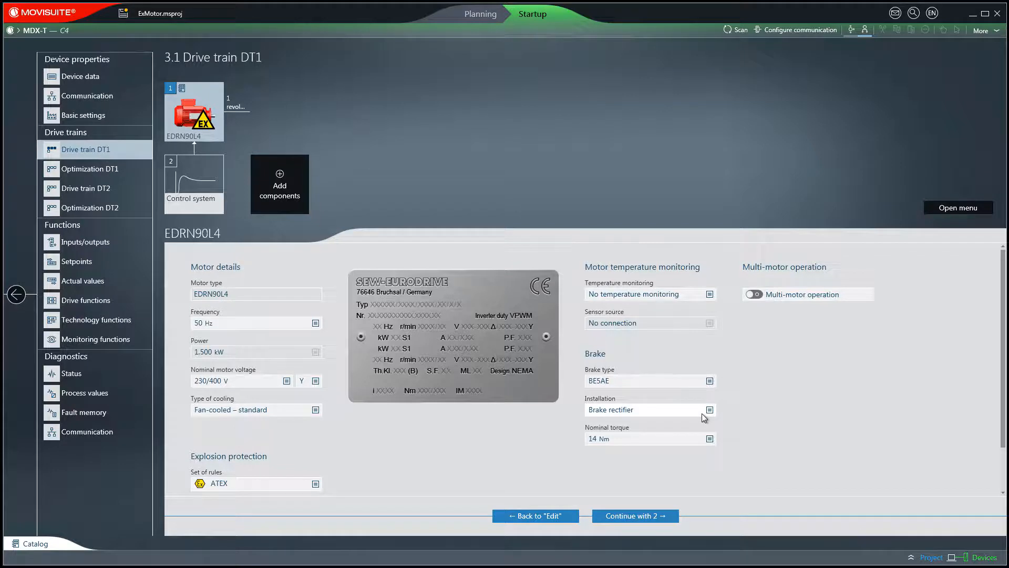
pyautogui.click(708, 409)
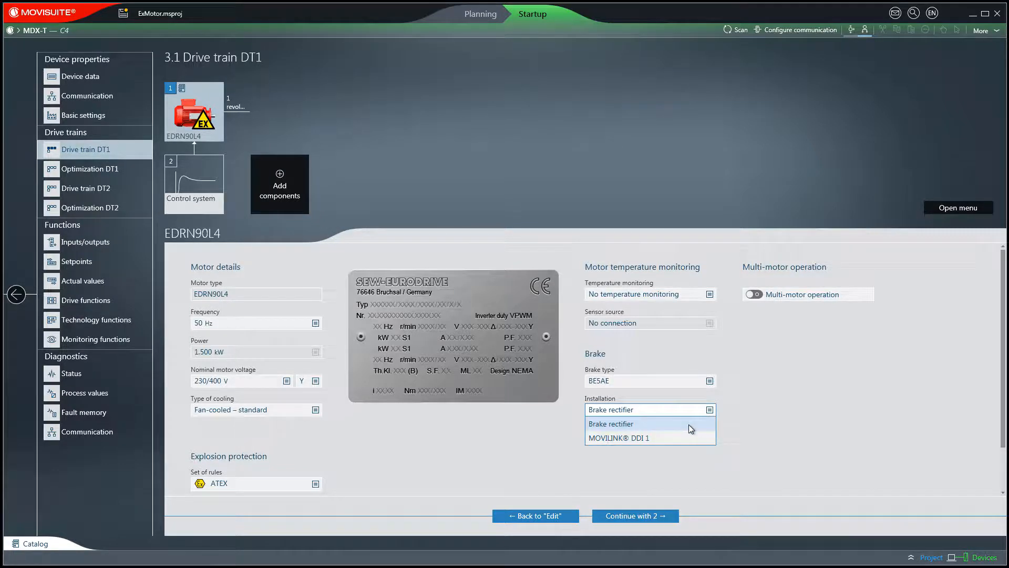
pyautogui.click(611, 424)
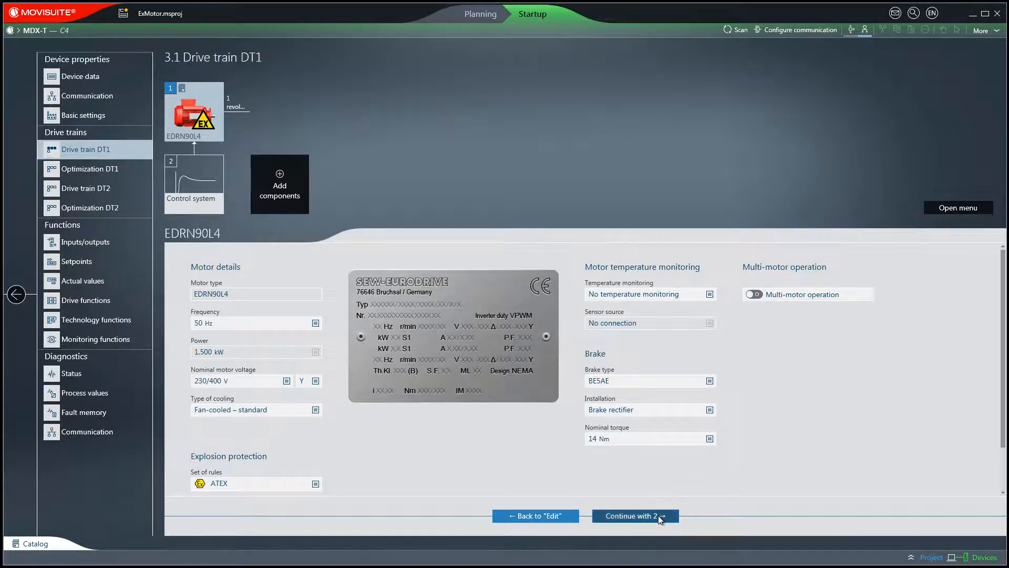
# Continue to the control system step showing VFCPLUS mode and 8 kHz PWM
pyautogui.click(634, 515)
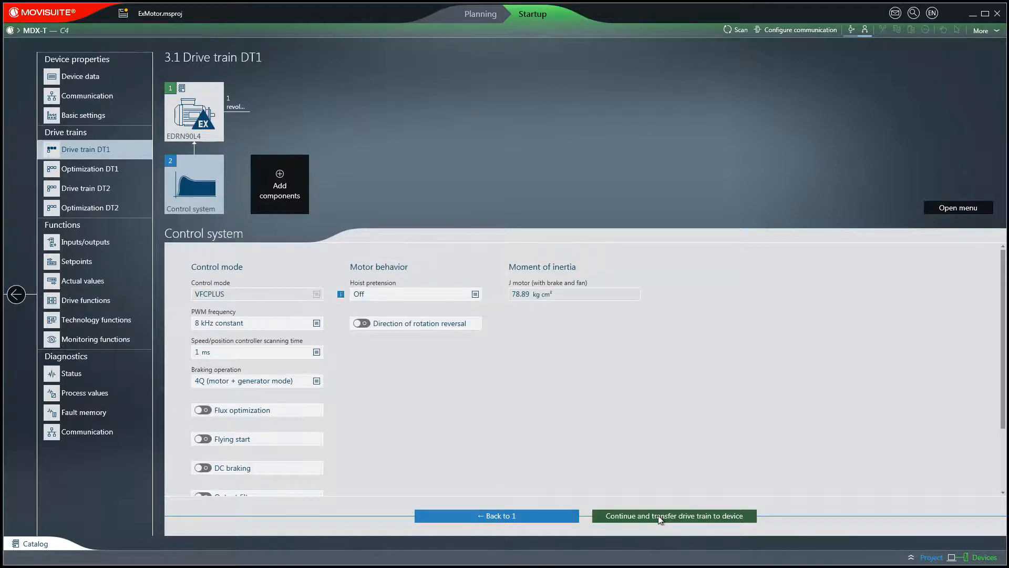
pyautogui.moveTo(328, 301)
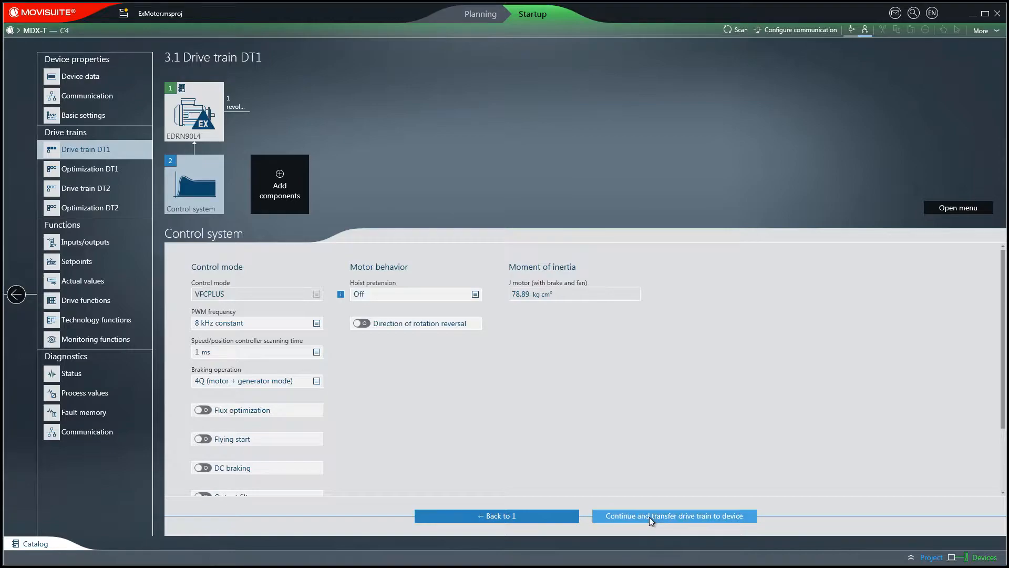
# Transfer DT1's configuration to the MDX-T device and activate its startup state
pyautogui.click(672, 515)
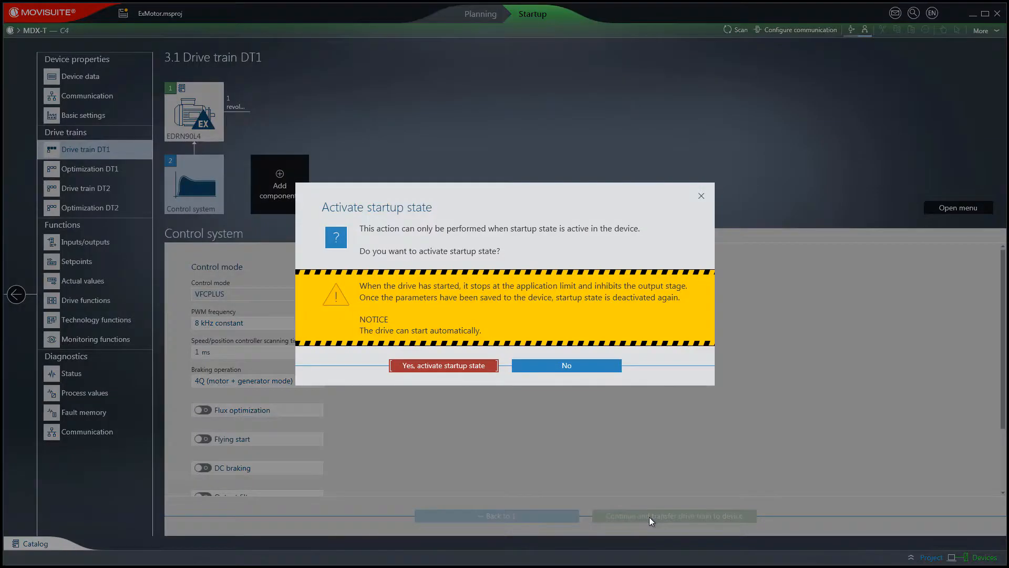
pyautogui.moveTo(507, 407)
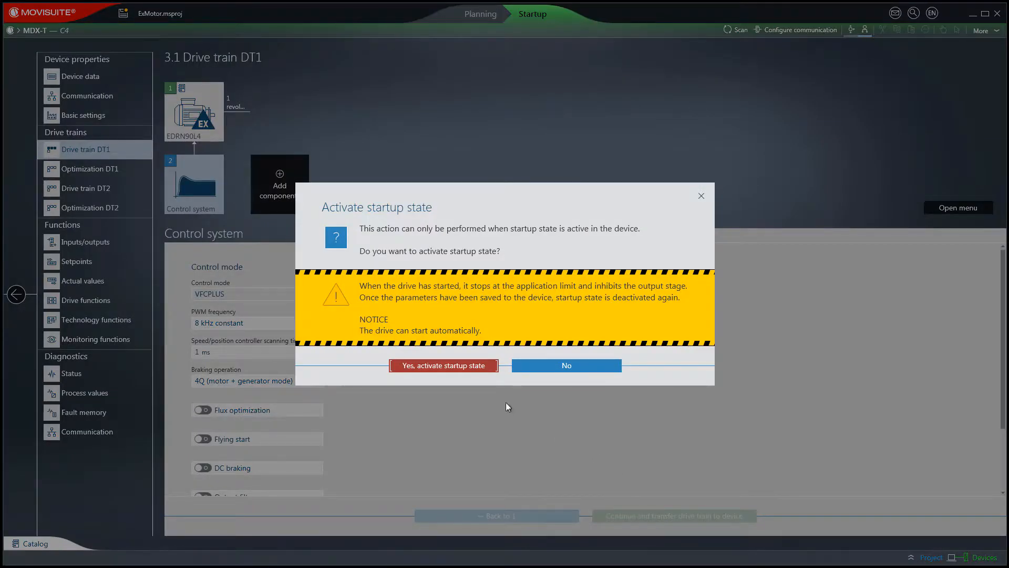
pyautogui.click(566, 365)
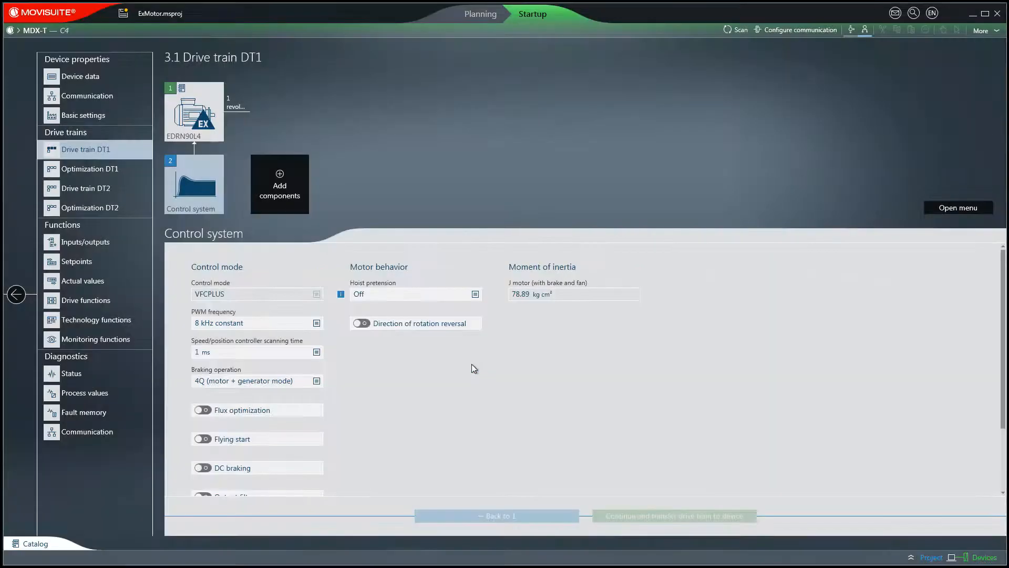
pyautogui.click(673, 515)
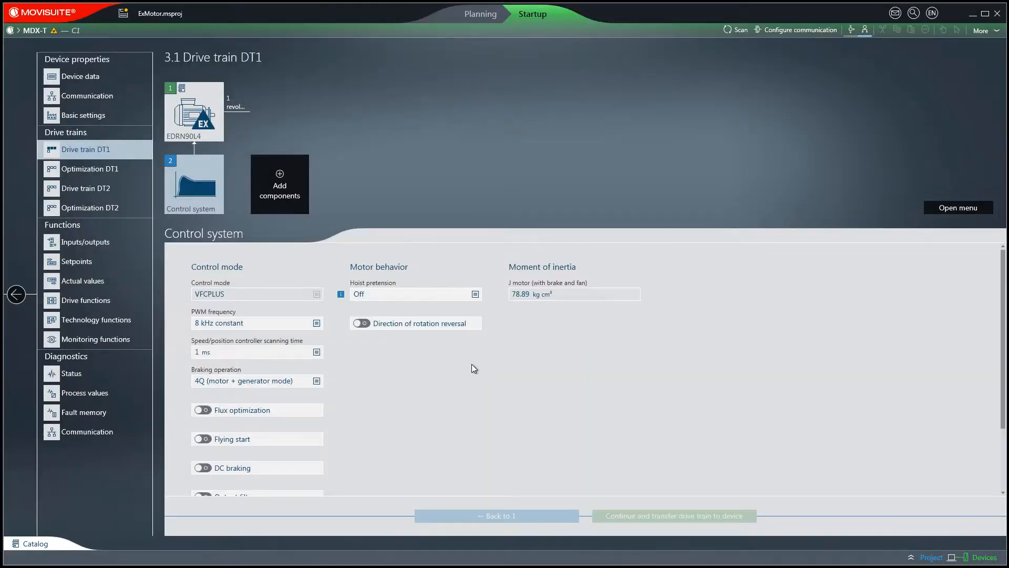
pyautogui.click(673, 515)
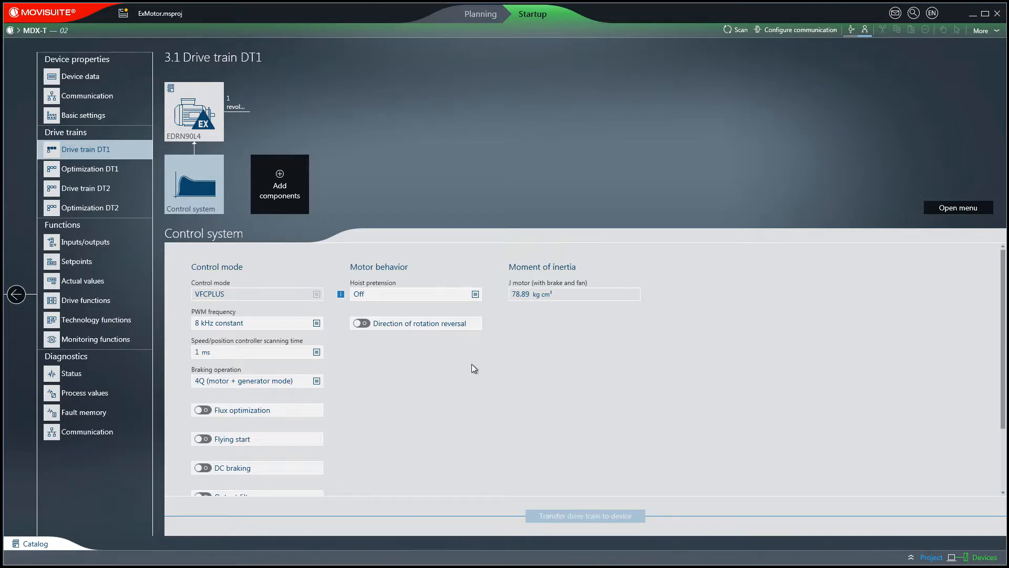